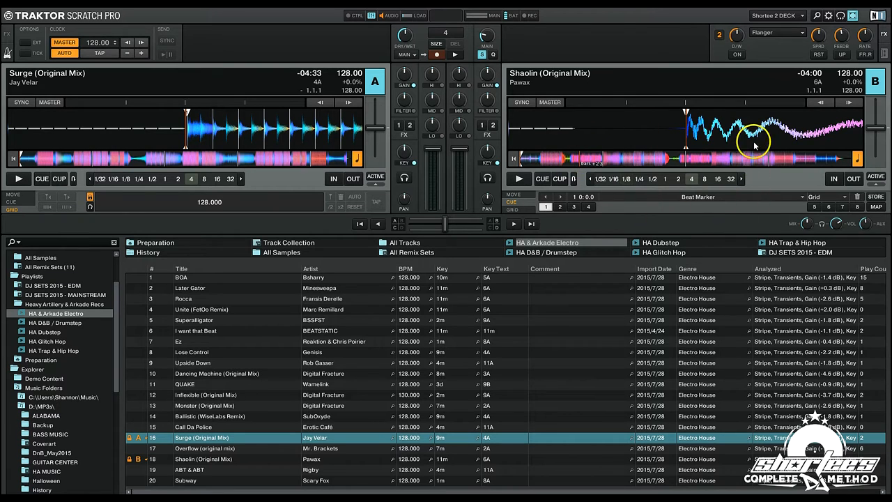
{"action": "mouse_move", "coordinate": [683, 86]}
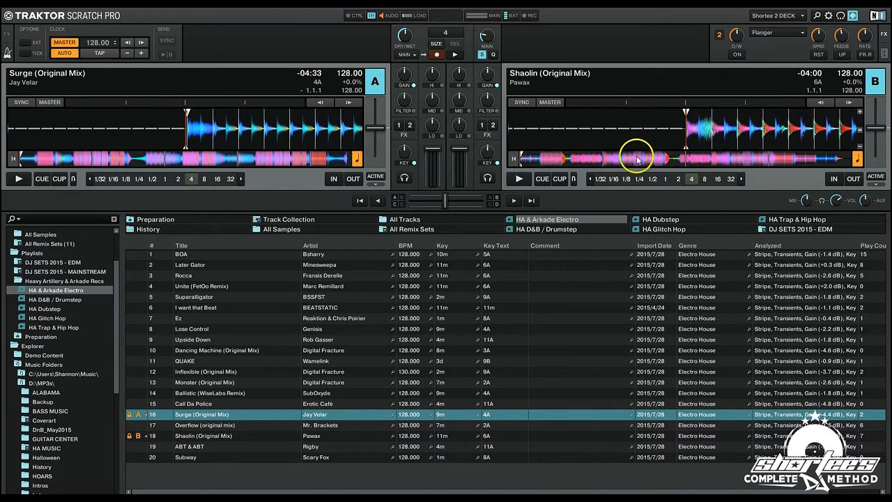
{"action": "mouse_move", "coordinate": [774, 142]}
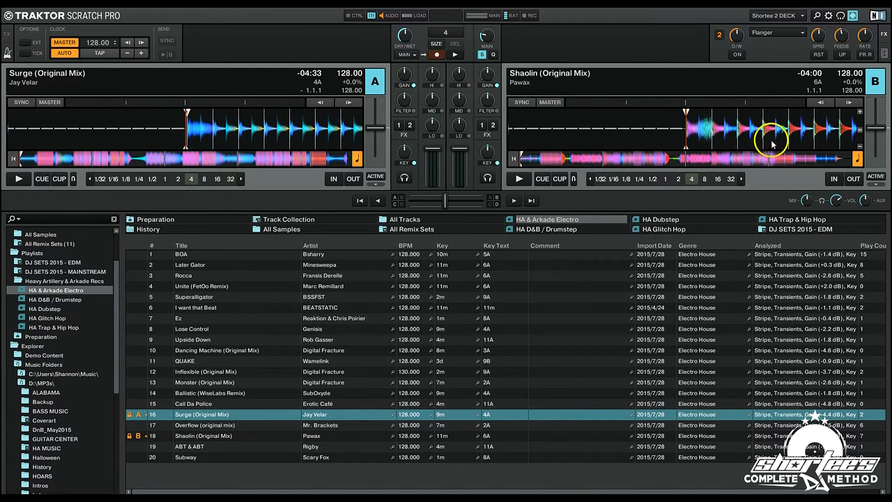
- Engage a 4-beat auto loop on deck B's Shaolin, trying a very short loop and an 8-beat loop
{"action": "left_click", "coordinate": [692, 179]}
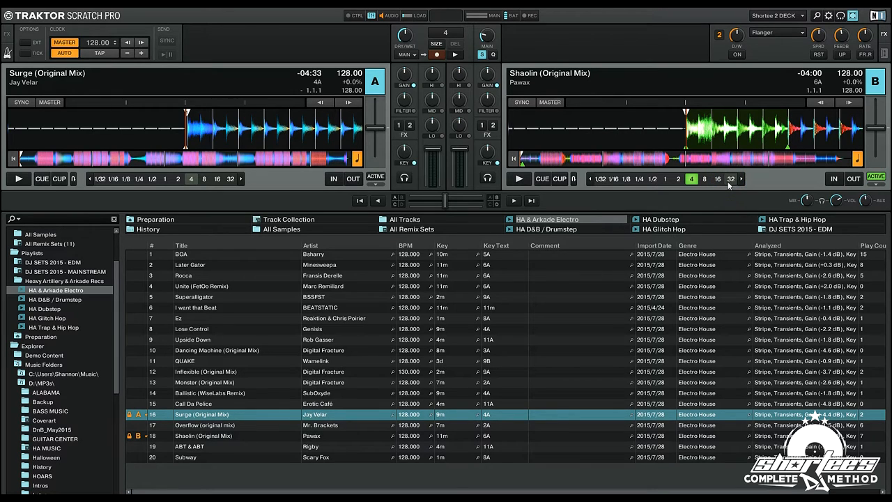
{"action": "left_click", "coordinate": [599, 179]}
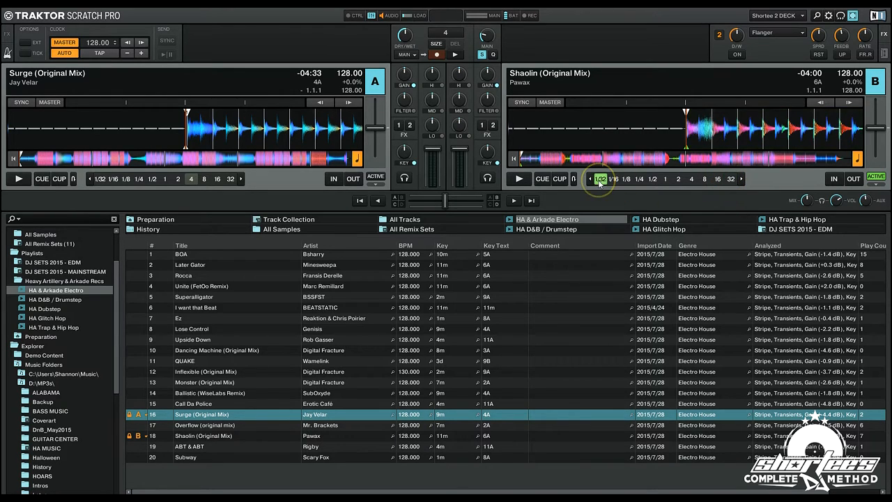
{"action": "left_click", "coordinate": [849, 104]}
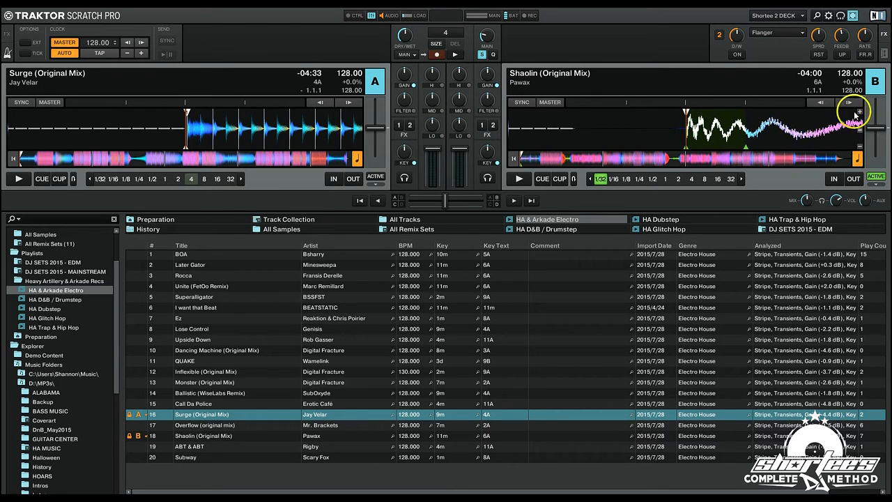
{"action": "mouse_move", "coordinate": [797, 132]}
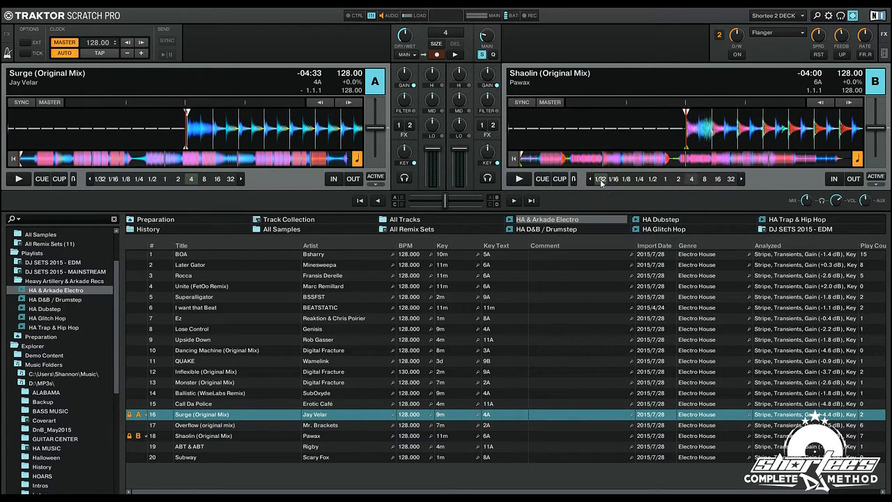
{"action": "left_click", "coordinate": [691, 179]}
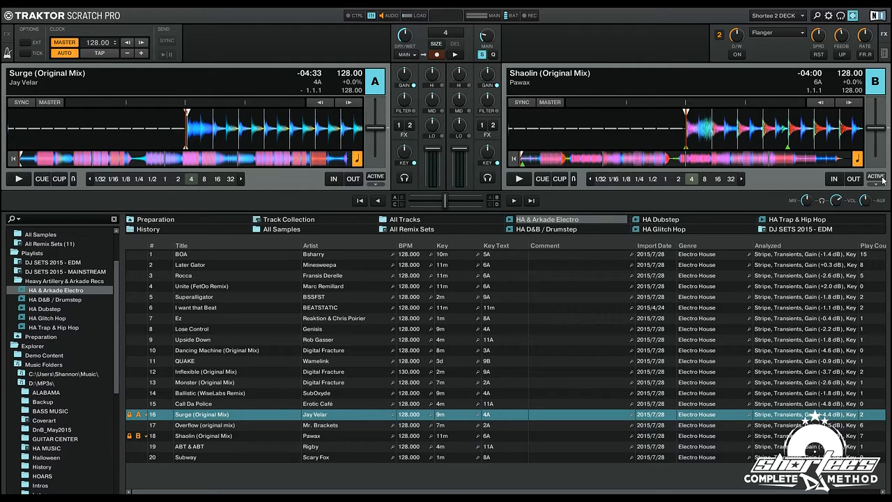
{"action": "left_click", "coordinate": [692, 178]}
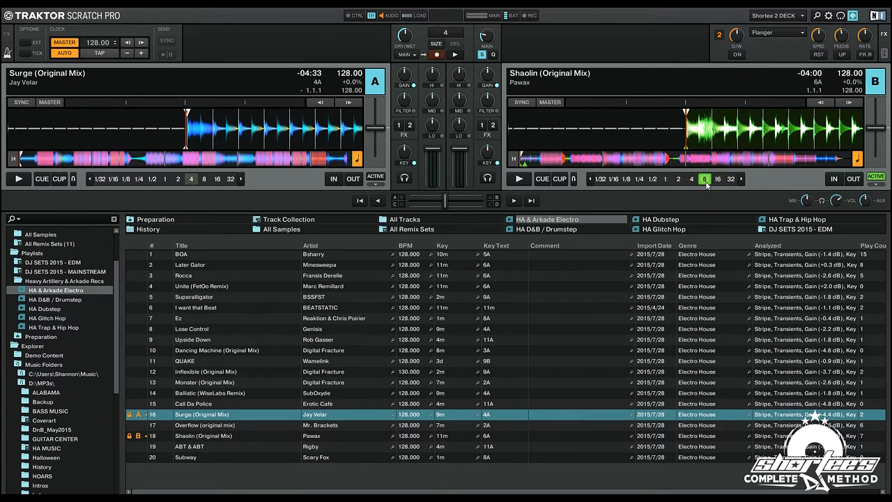
- Release and re-engage the 4-beat loop on deck B so the loop region stays active green
{"action": "left_click", "coordinate": [691, 178]}
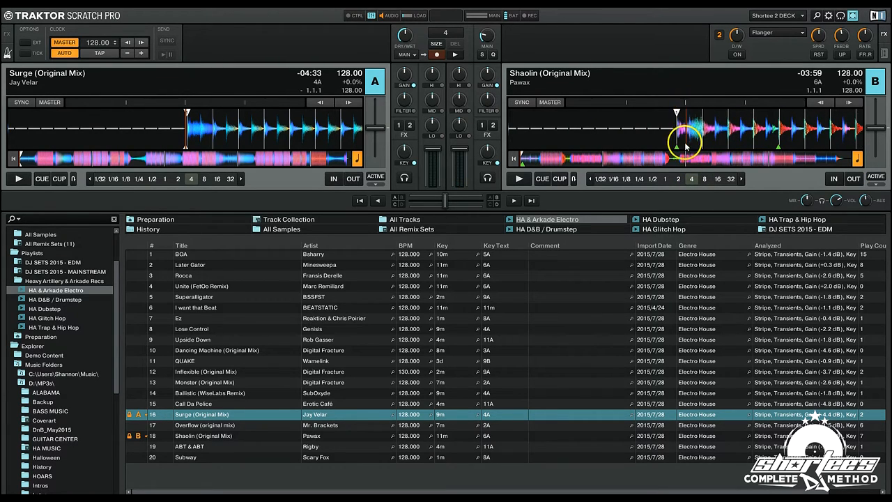
{"action": "left_click", "coordinate": [691, 178]}
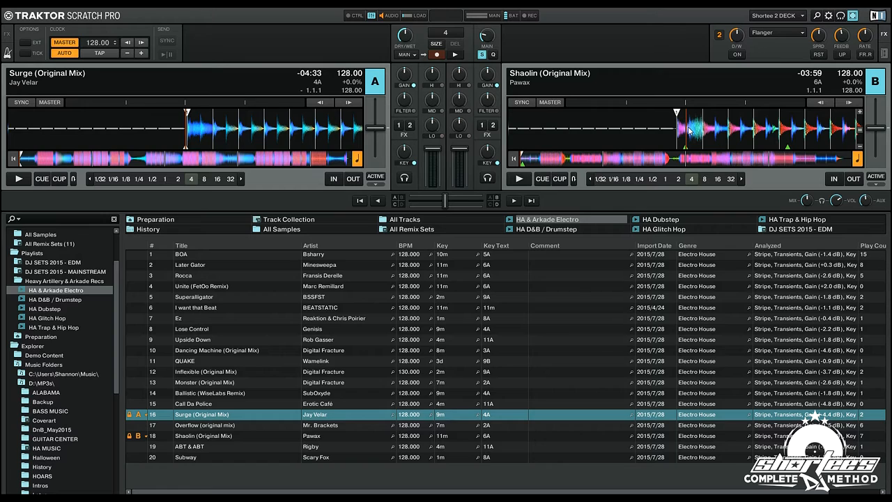
{"action": "left_click", "coordinate": [691, 179]}
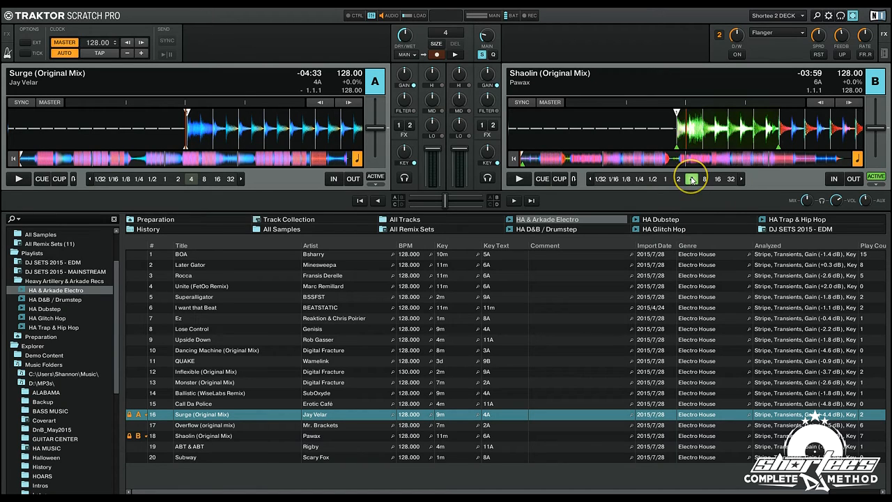
{"action": "left_click", "coordinate": [691, 179]}
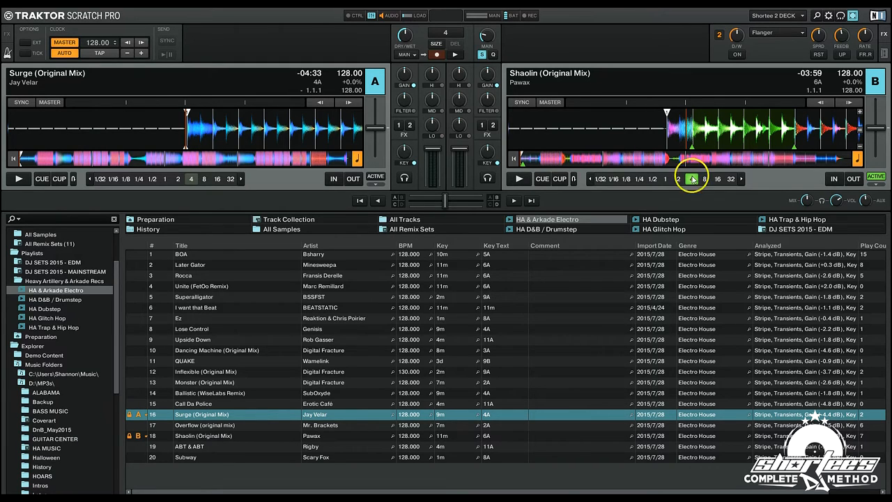
{"action": "left_click", "coordinate": [519, 179]}
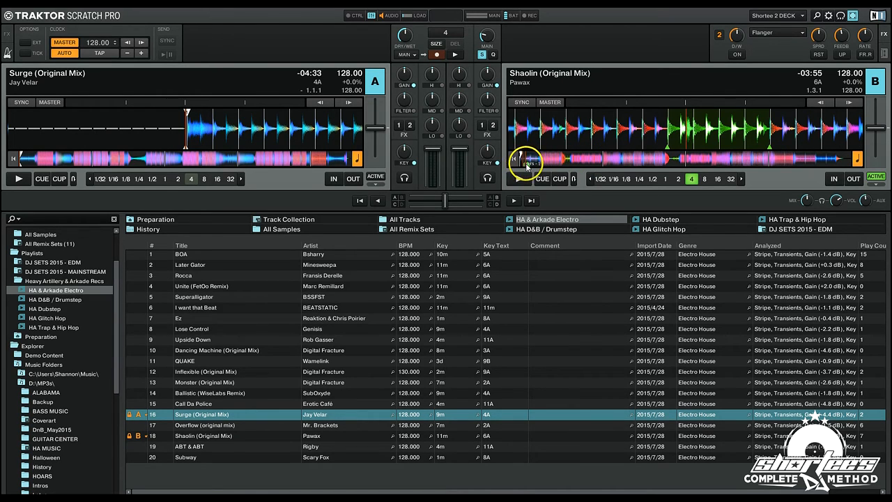
- Play Shaolin on deck B, then step its loop from 8 beats down to a fraction of a beat
{"action": "left_click", "coordinate": [518, 178]}
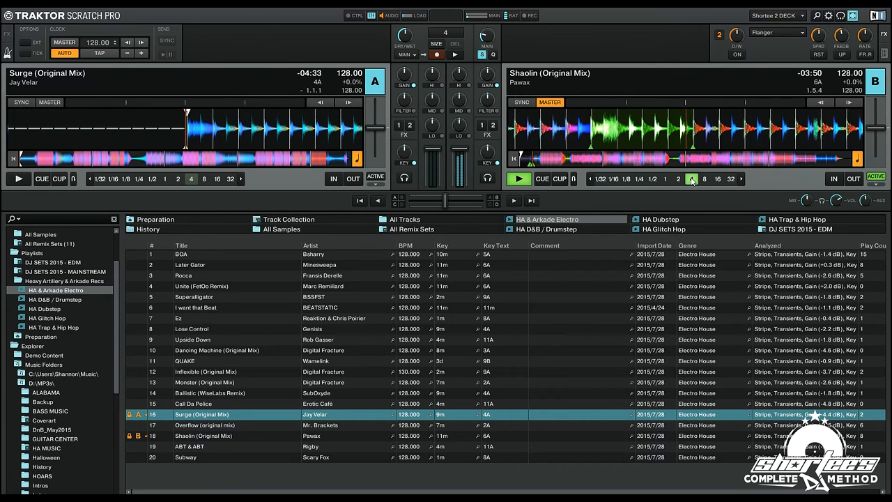
{"action": "left_click", "coordinate": [692, 178]}
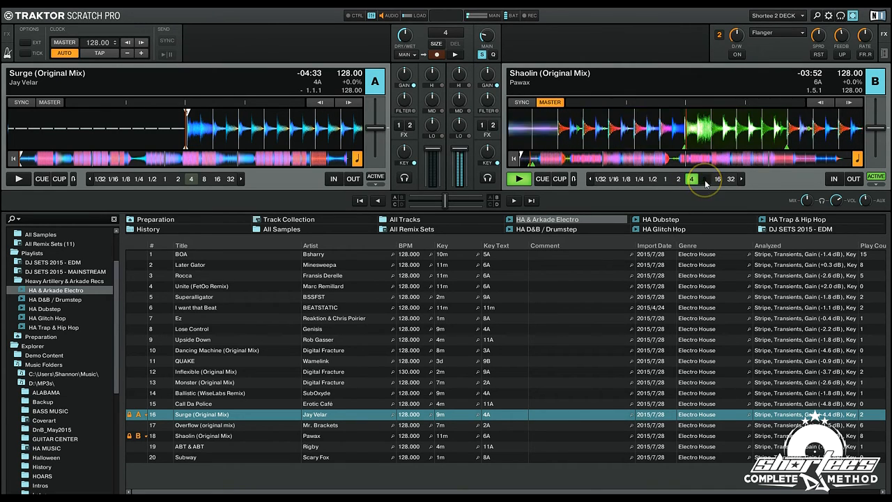
{"action": "left_click", "coordinate": [705, 178]}
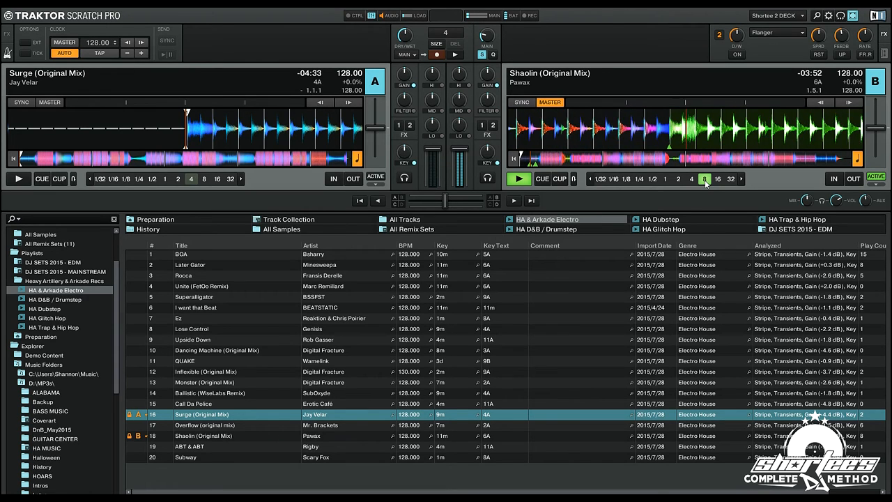
{"action": "left_click", "coordinate": [663, 179]}
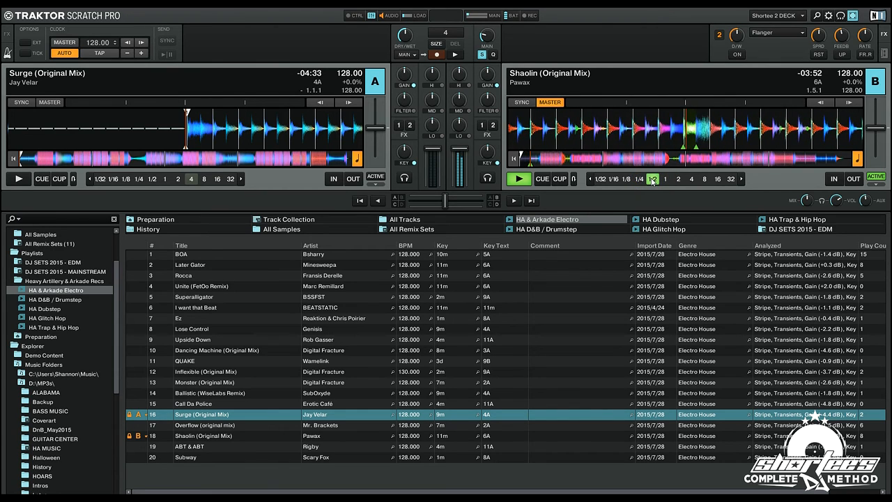
{"action": "left_click", "coordinate": [640, 179]}
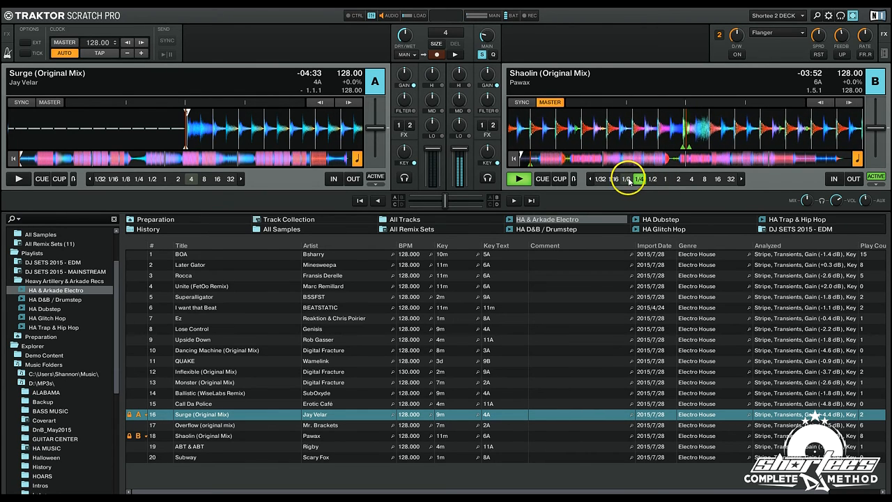